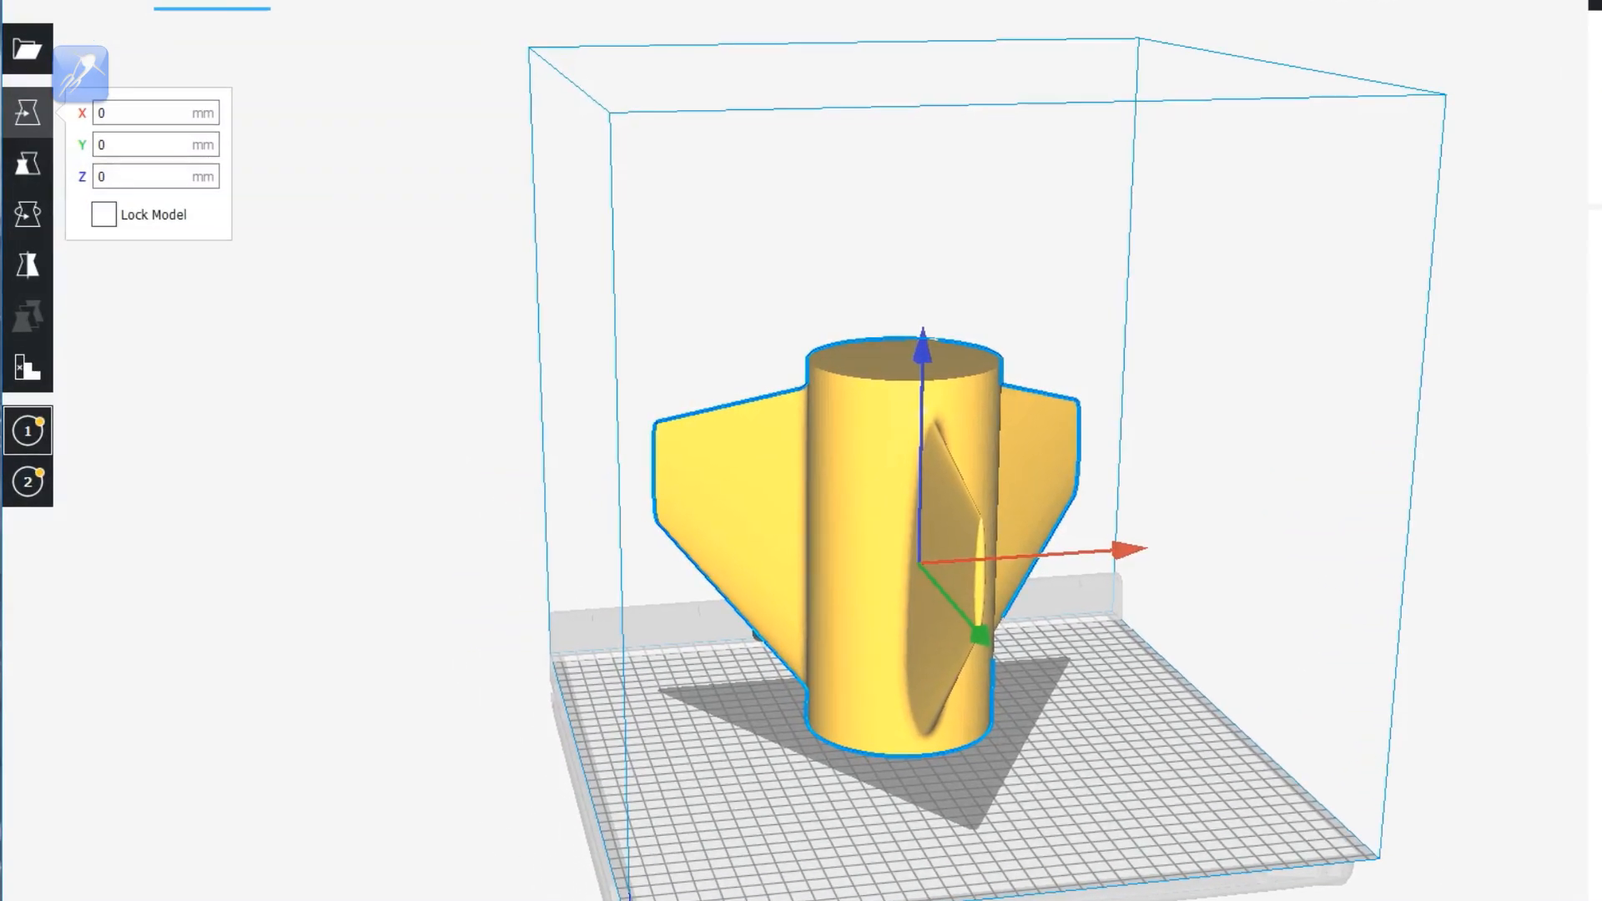
Step: Enter 135.3 as the uniform scale percentage for the fin can
{"action": "left_click", "coordinate": [28, 155]}
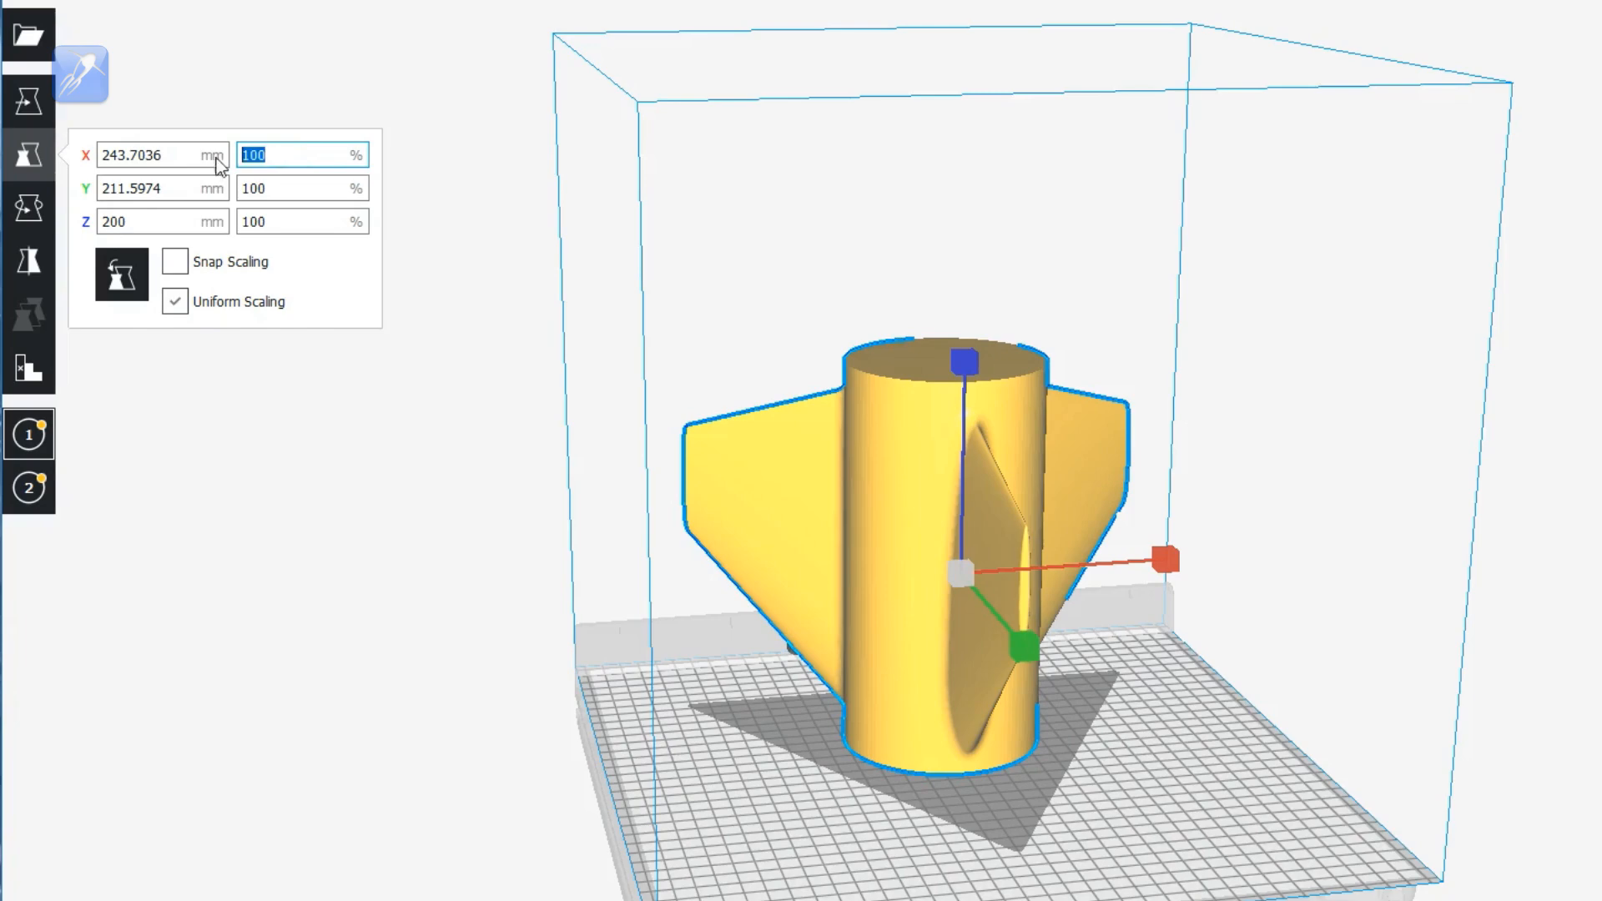
{"action": "type", "text": "8"}
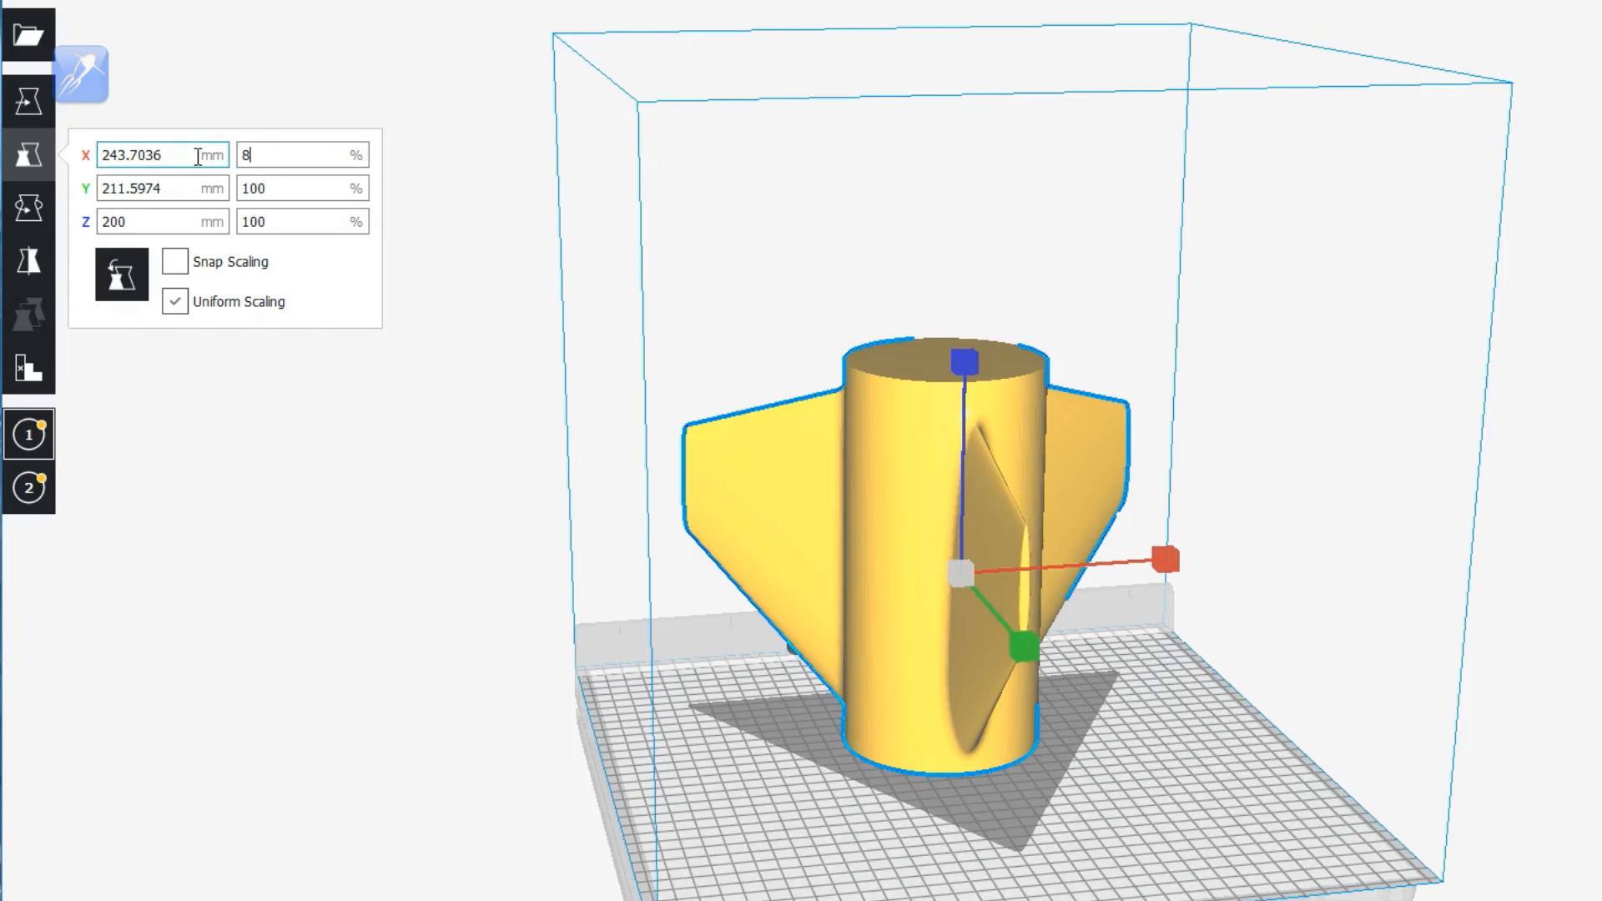
{"action": "type", "text": "3.5"}
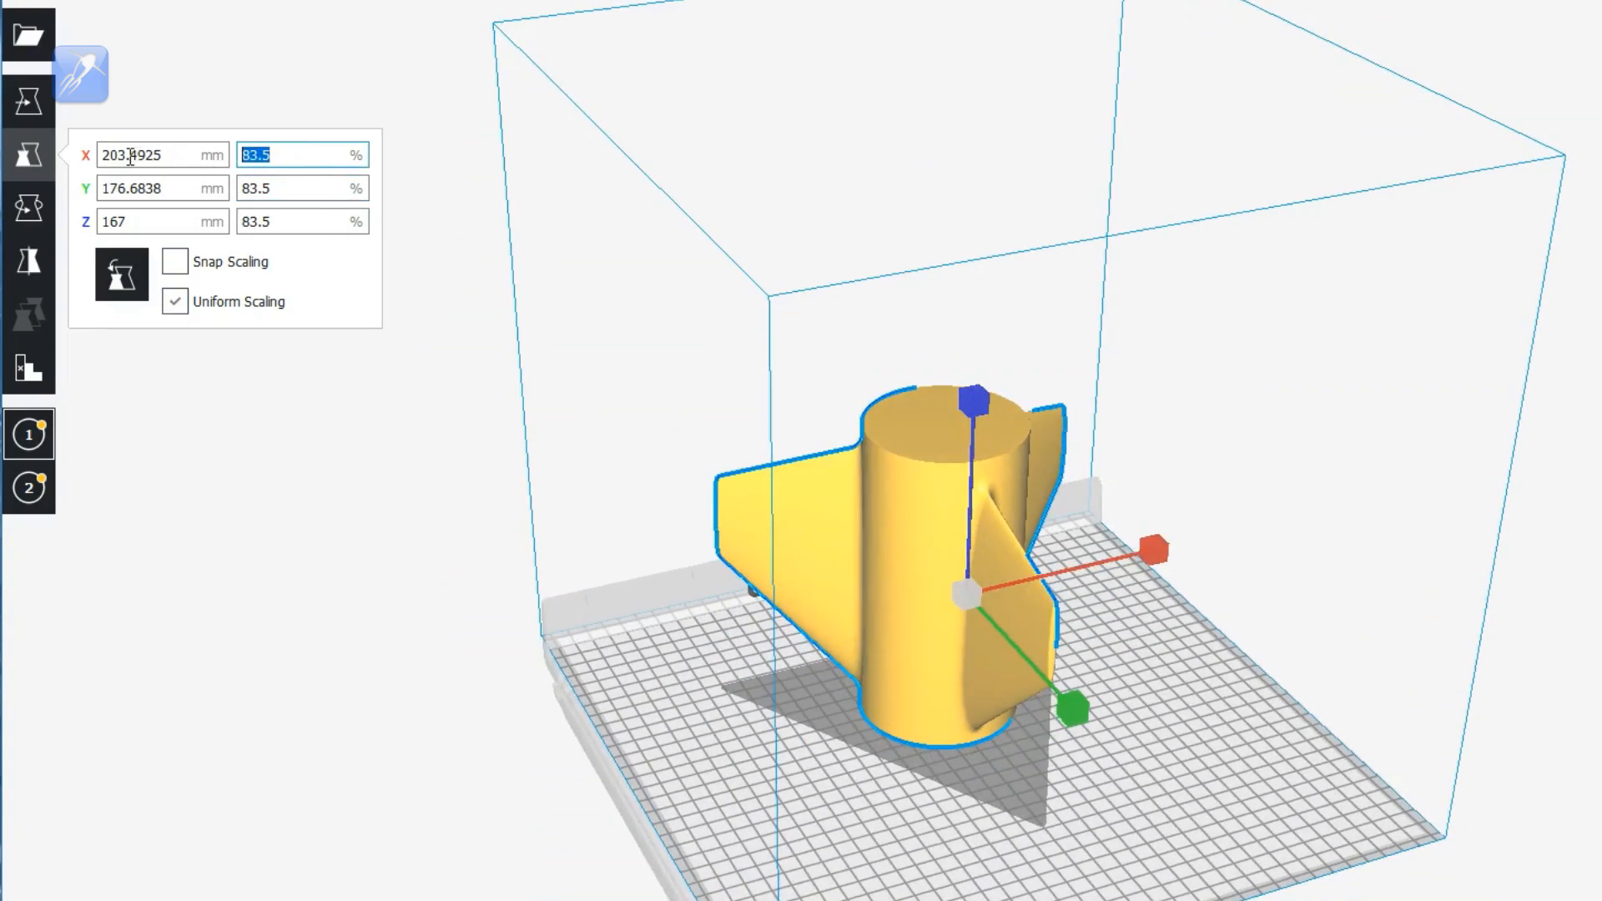
{"action": "type", "text": "13"}
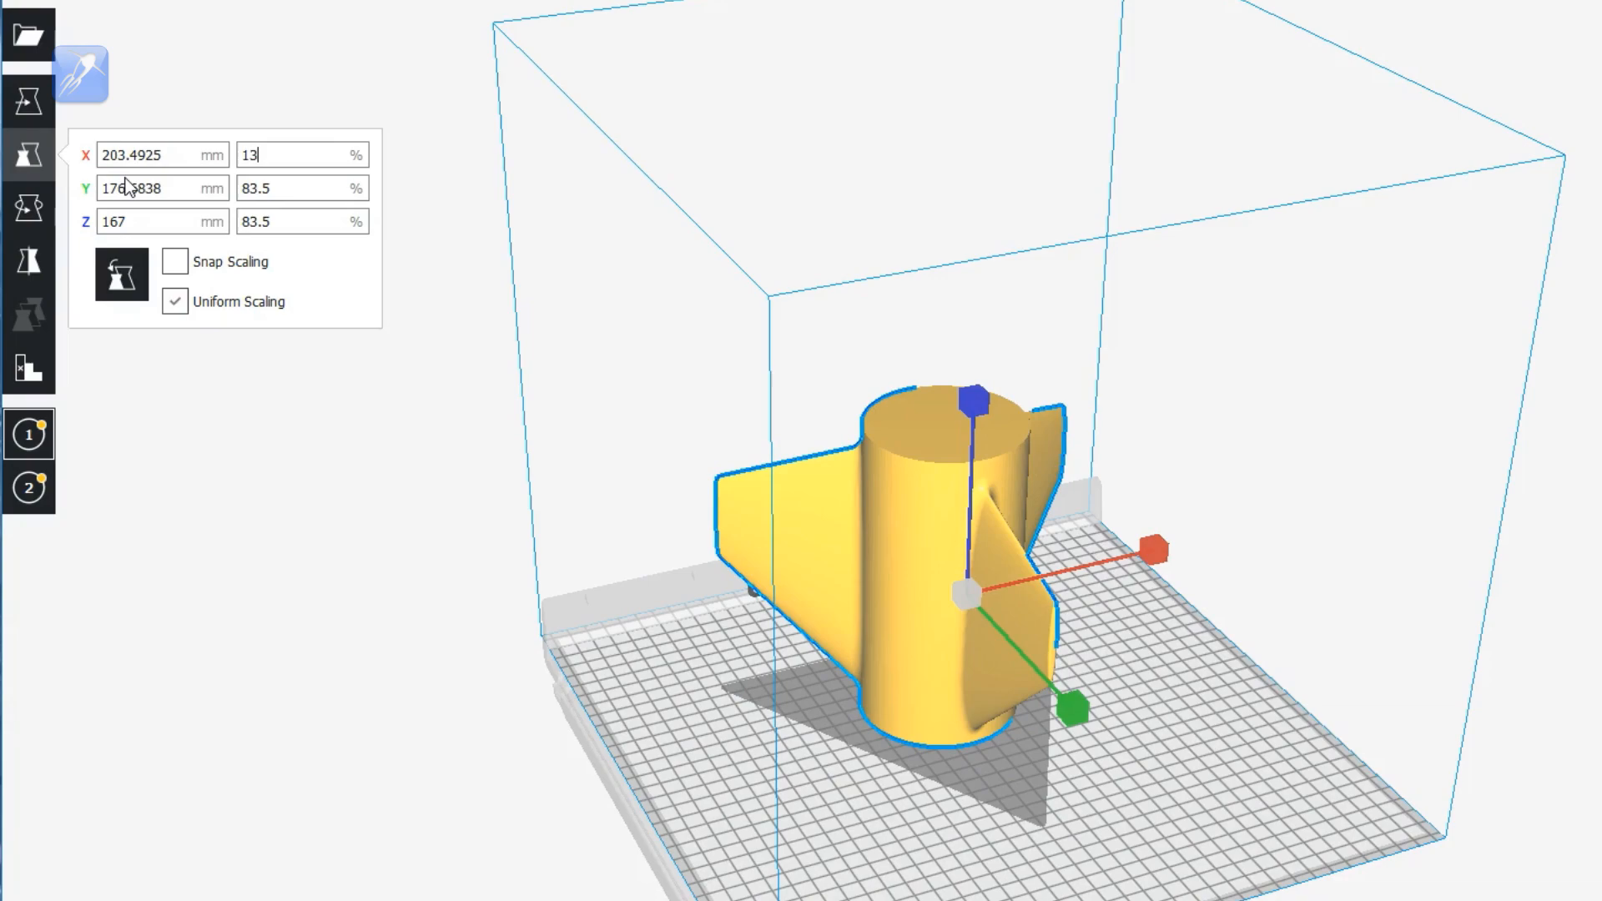
{"action": "type", "text": "135.3"}
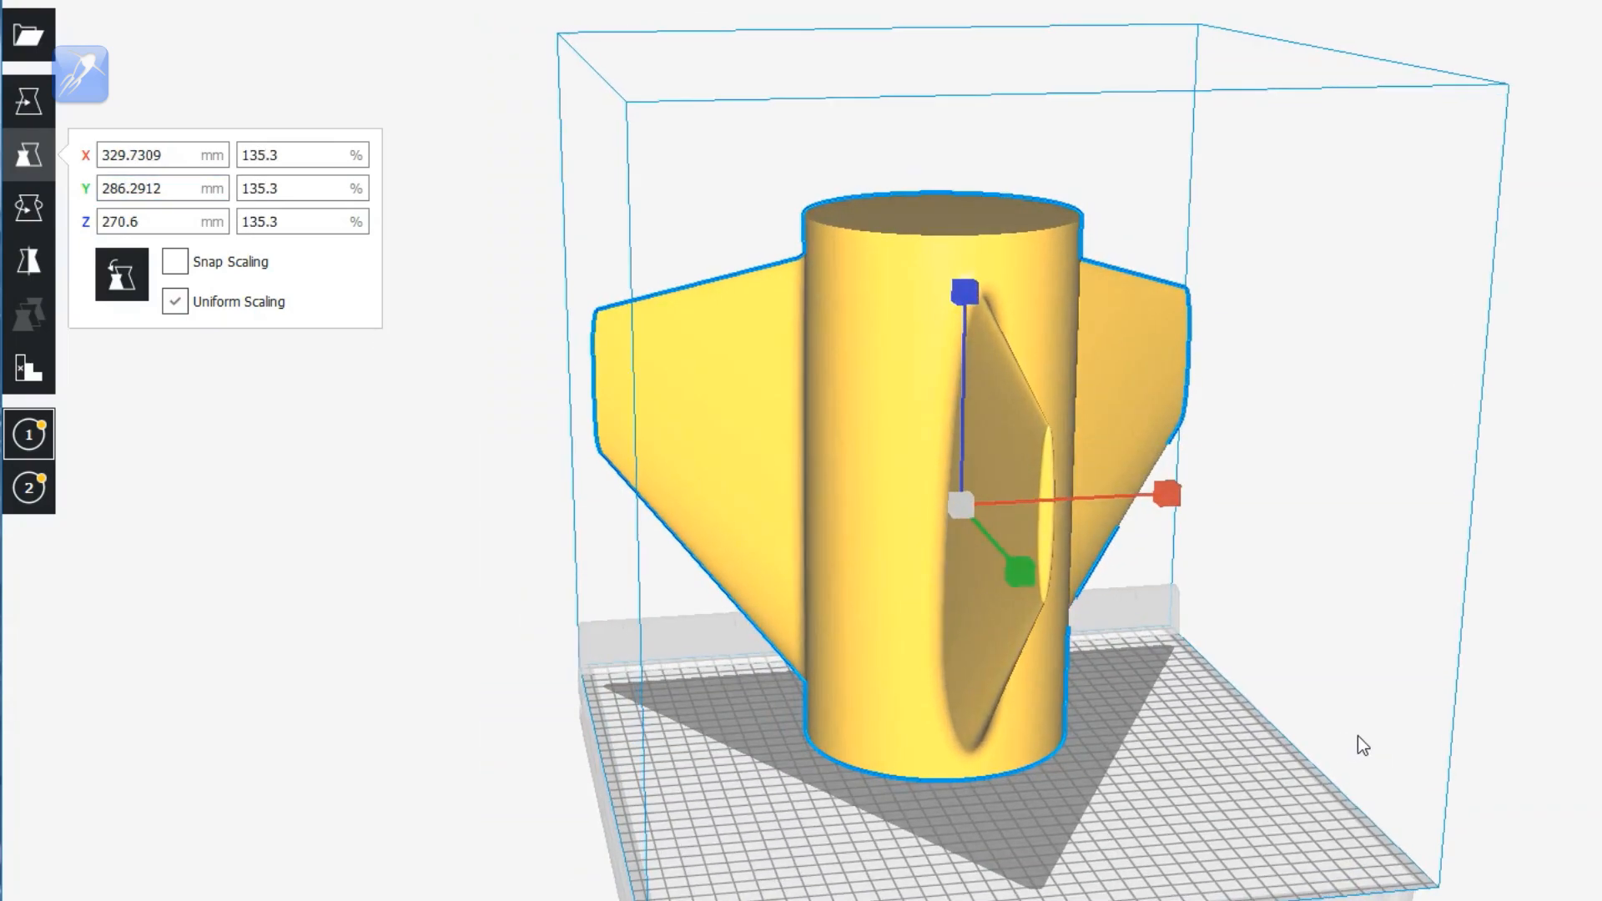
Step: Turn off Uniform Scaling and drag the Z handle to stretch the model's height
{"action": "left_click", "coordinate": [175, 301]}
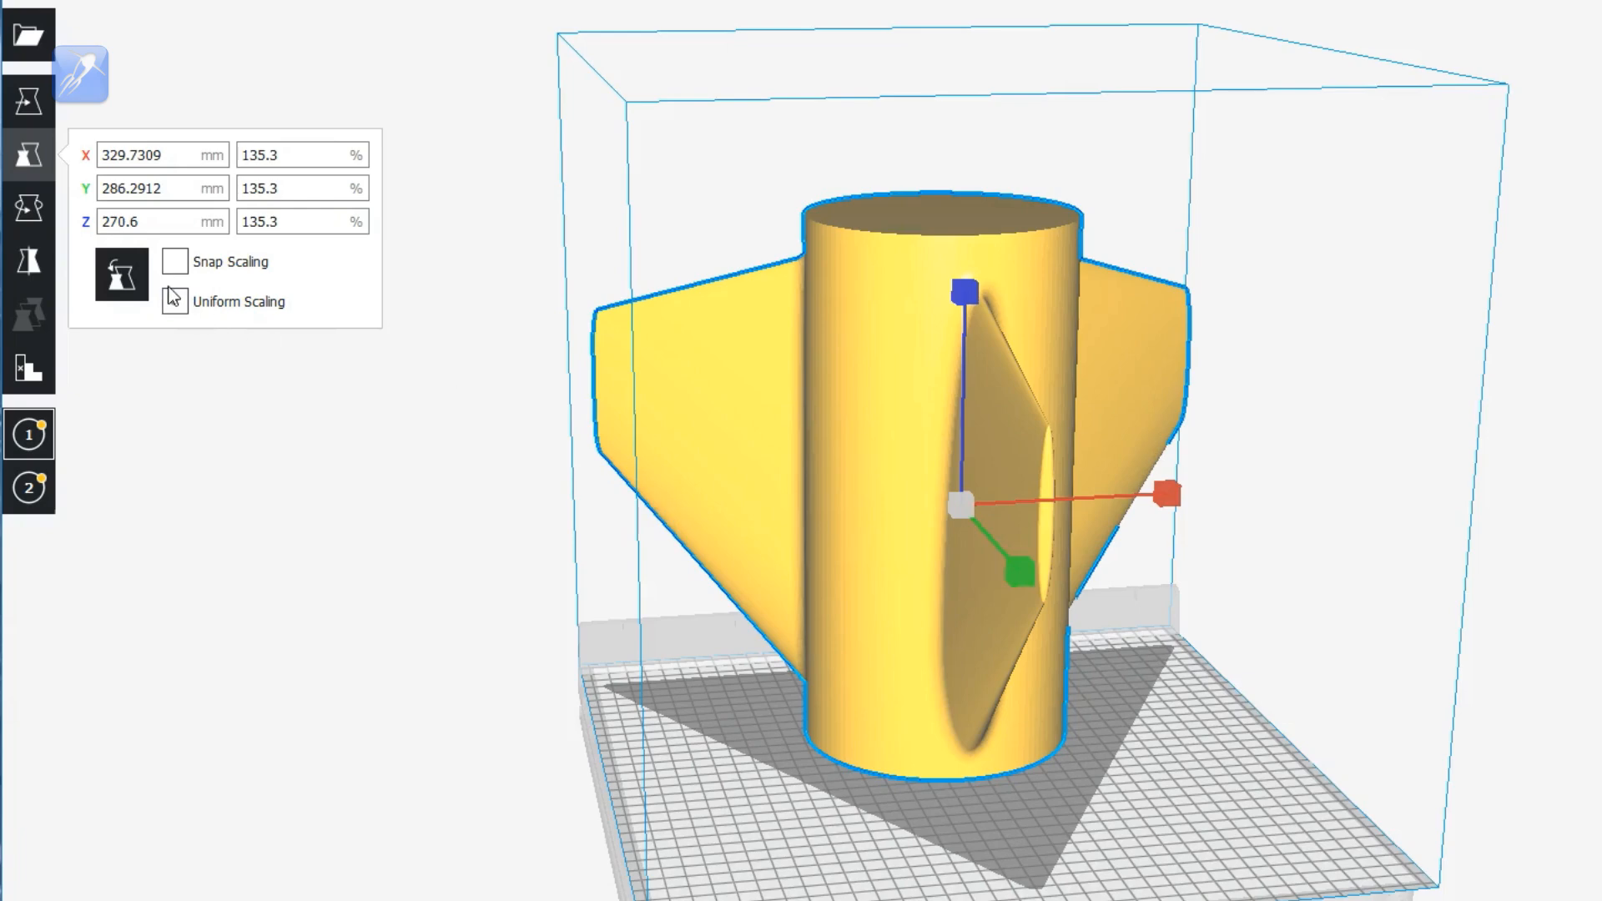
{"action": "left_click_drag", "start_coordinate": [962, 288], "coordinate": [963, 302]}
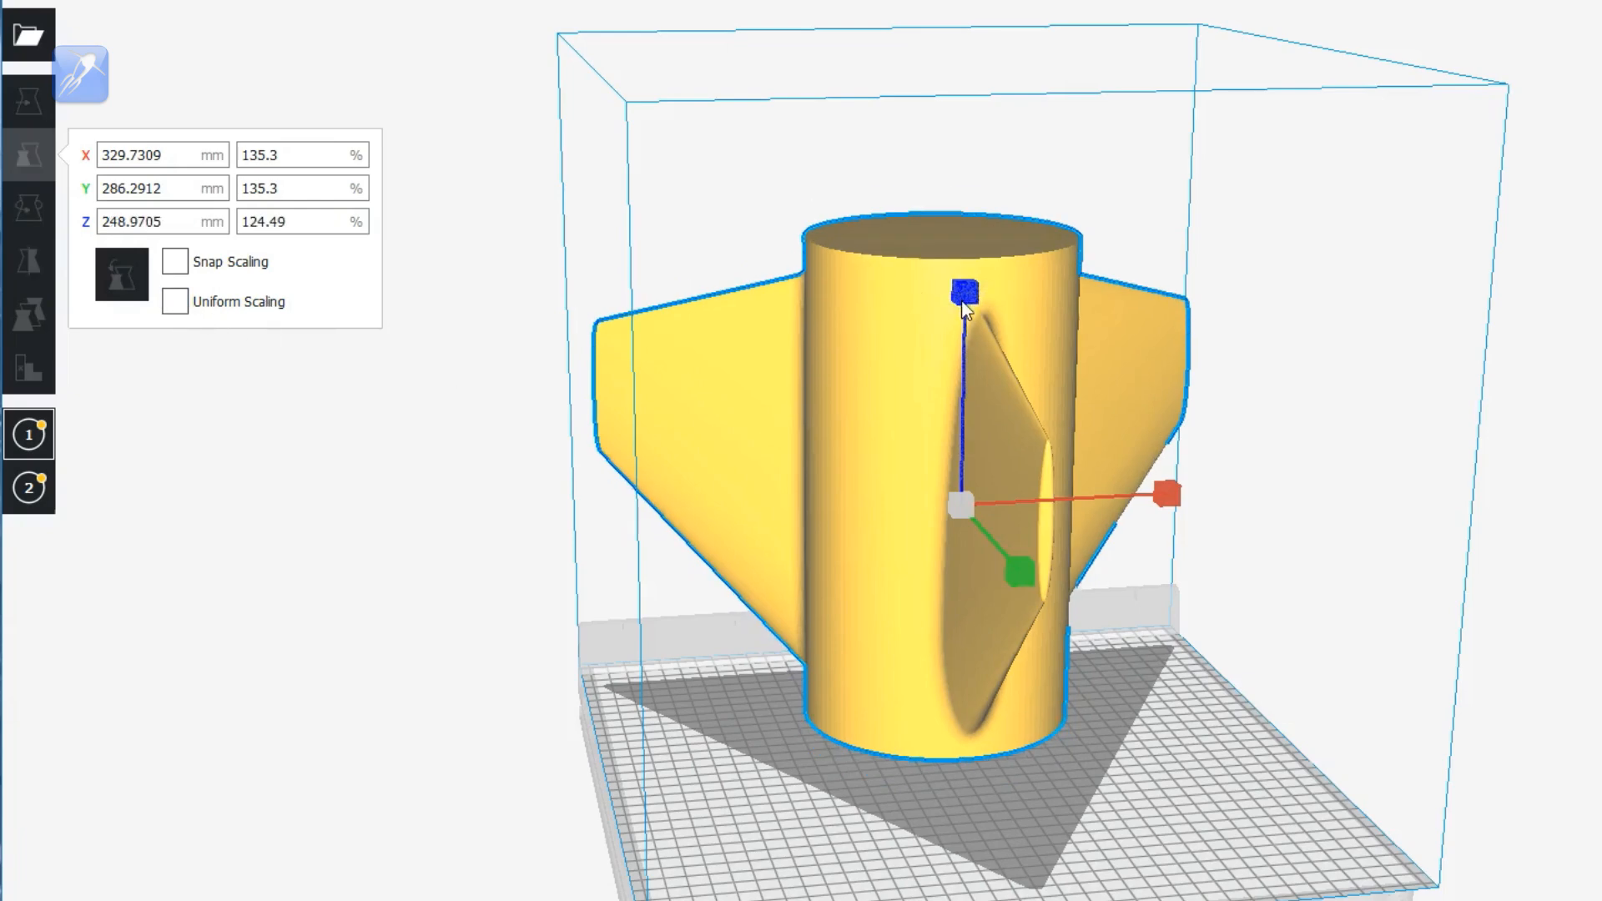
{"action": "left_click_drag", "start_coordinate": [961, 286], "coordinate": [960, 398]}
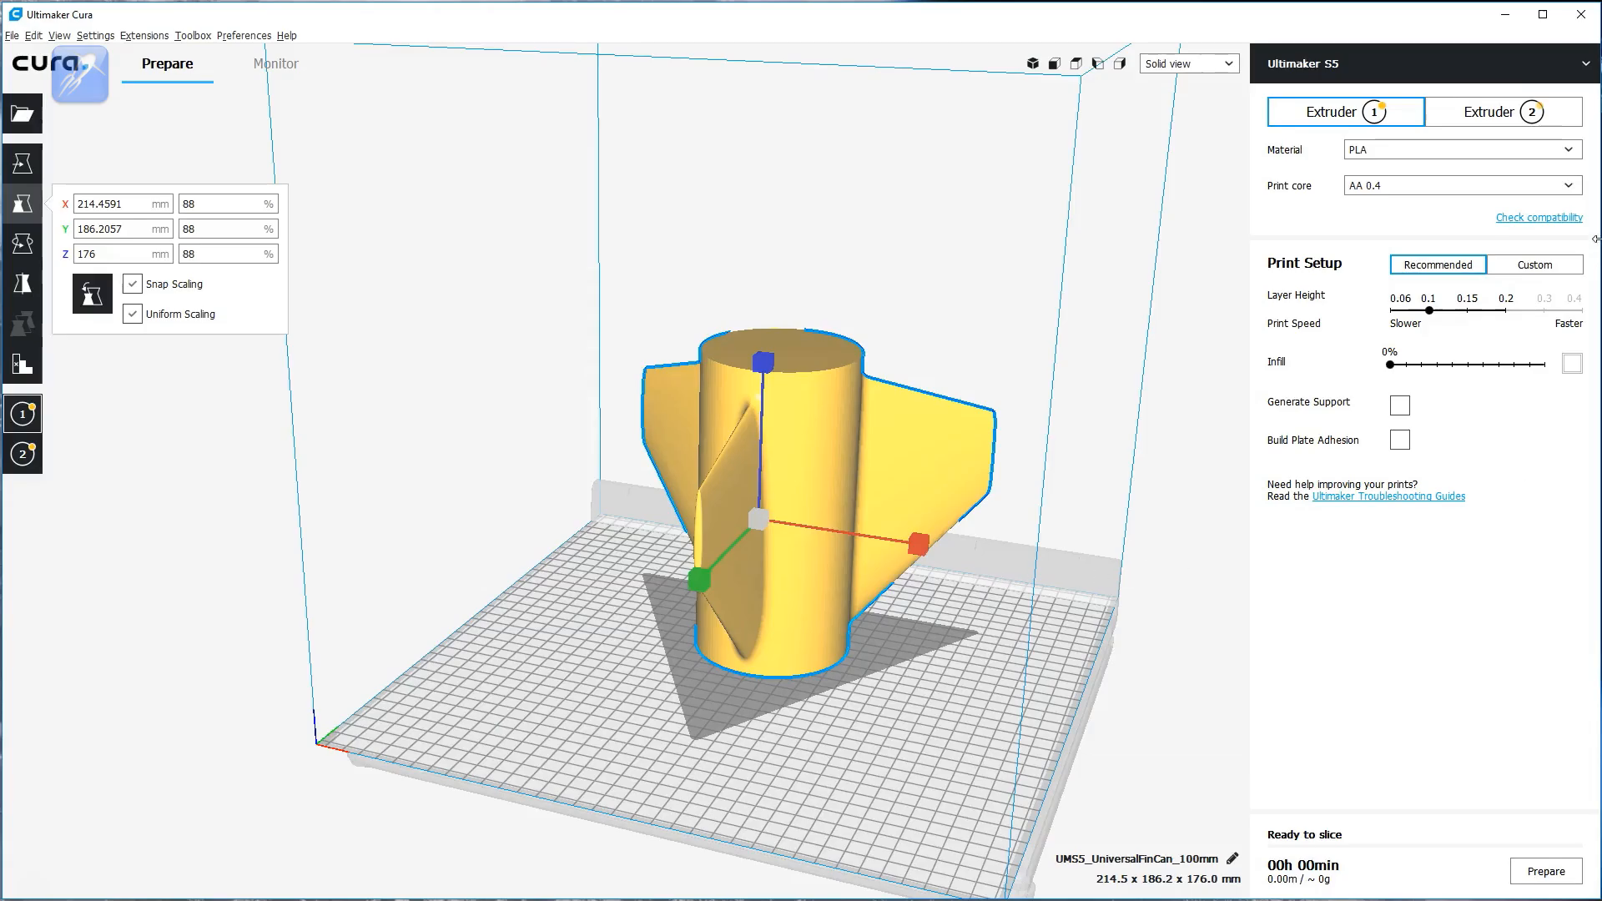
Step: Open Custom print settings and set Top/Bottom Thickness to 0
{"action": "left_click", "coordinate": [1536, 264]}
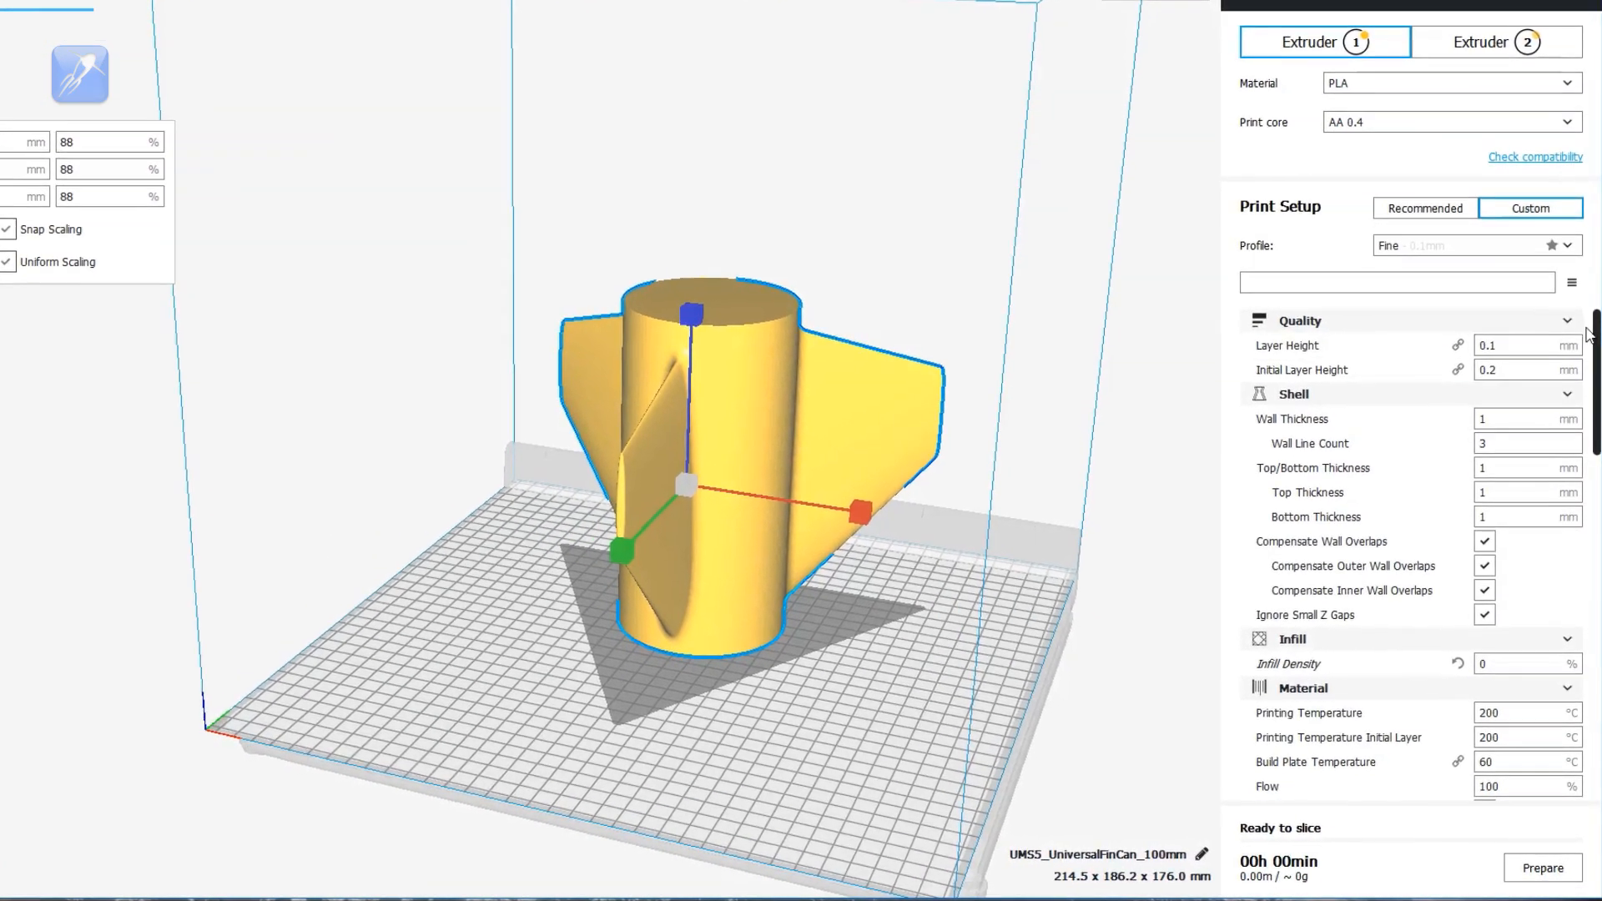
{"action": "scroll", "scroll_direction": "down", "scroll_amount": 3}
{"action": "type", "text": "1"}
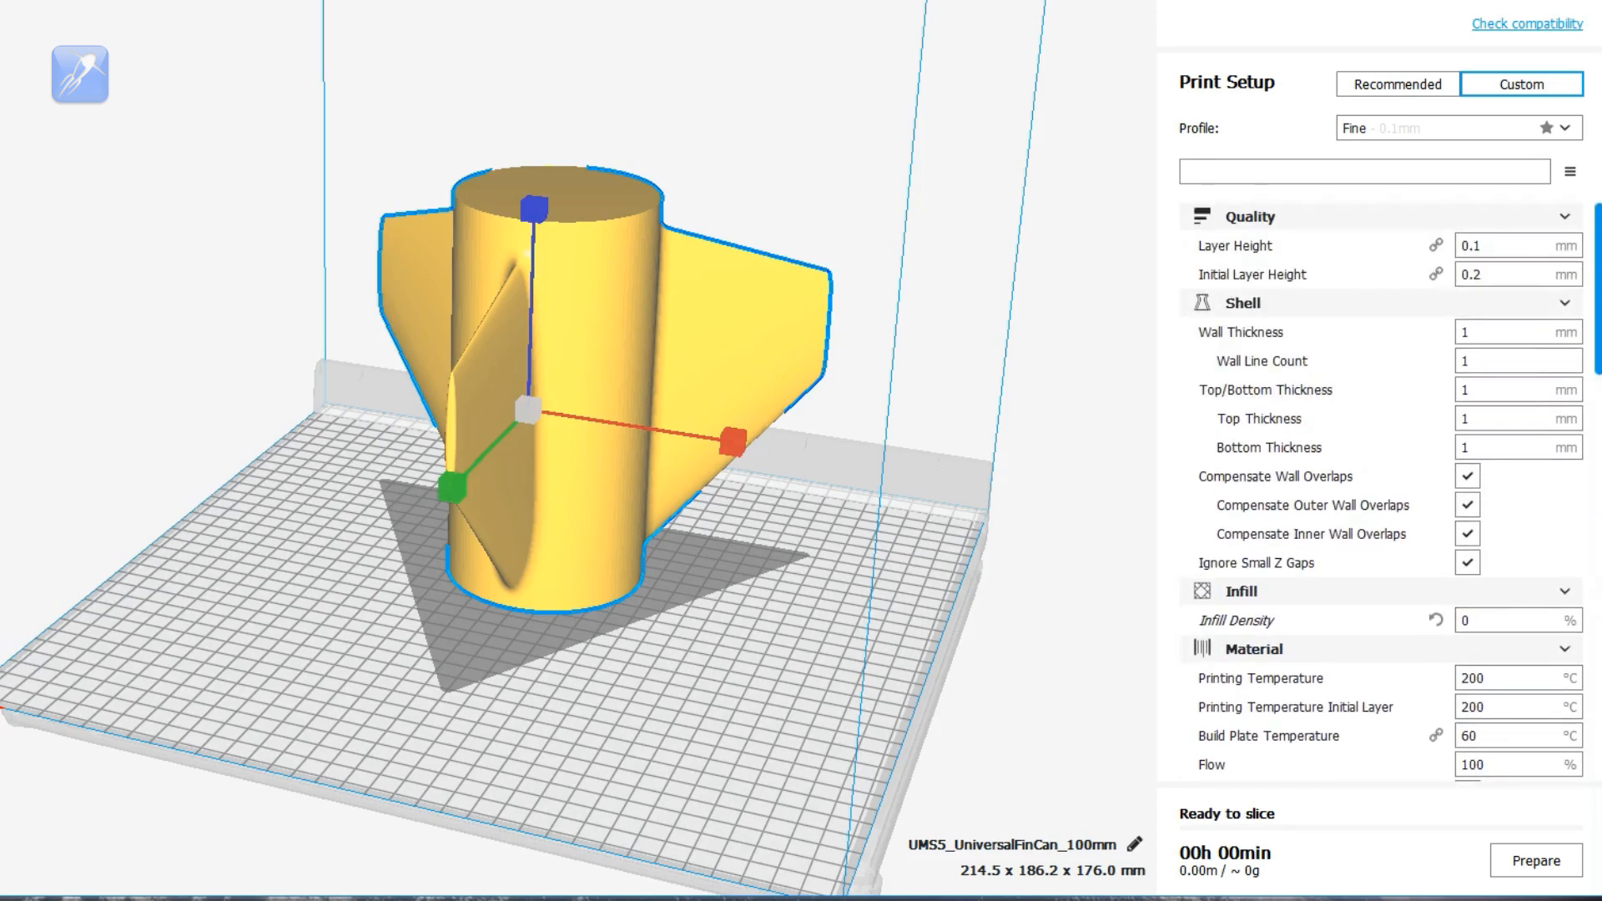
{"action": "mouse_move", "coordinate": [1488, 413]}
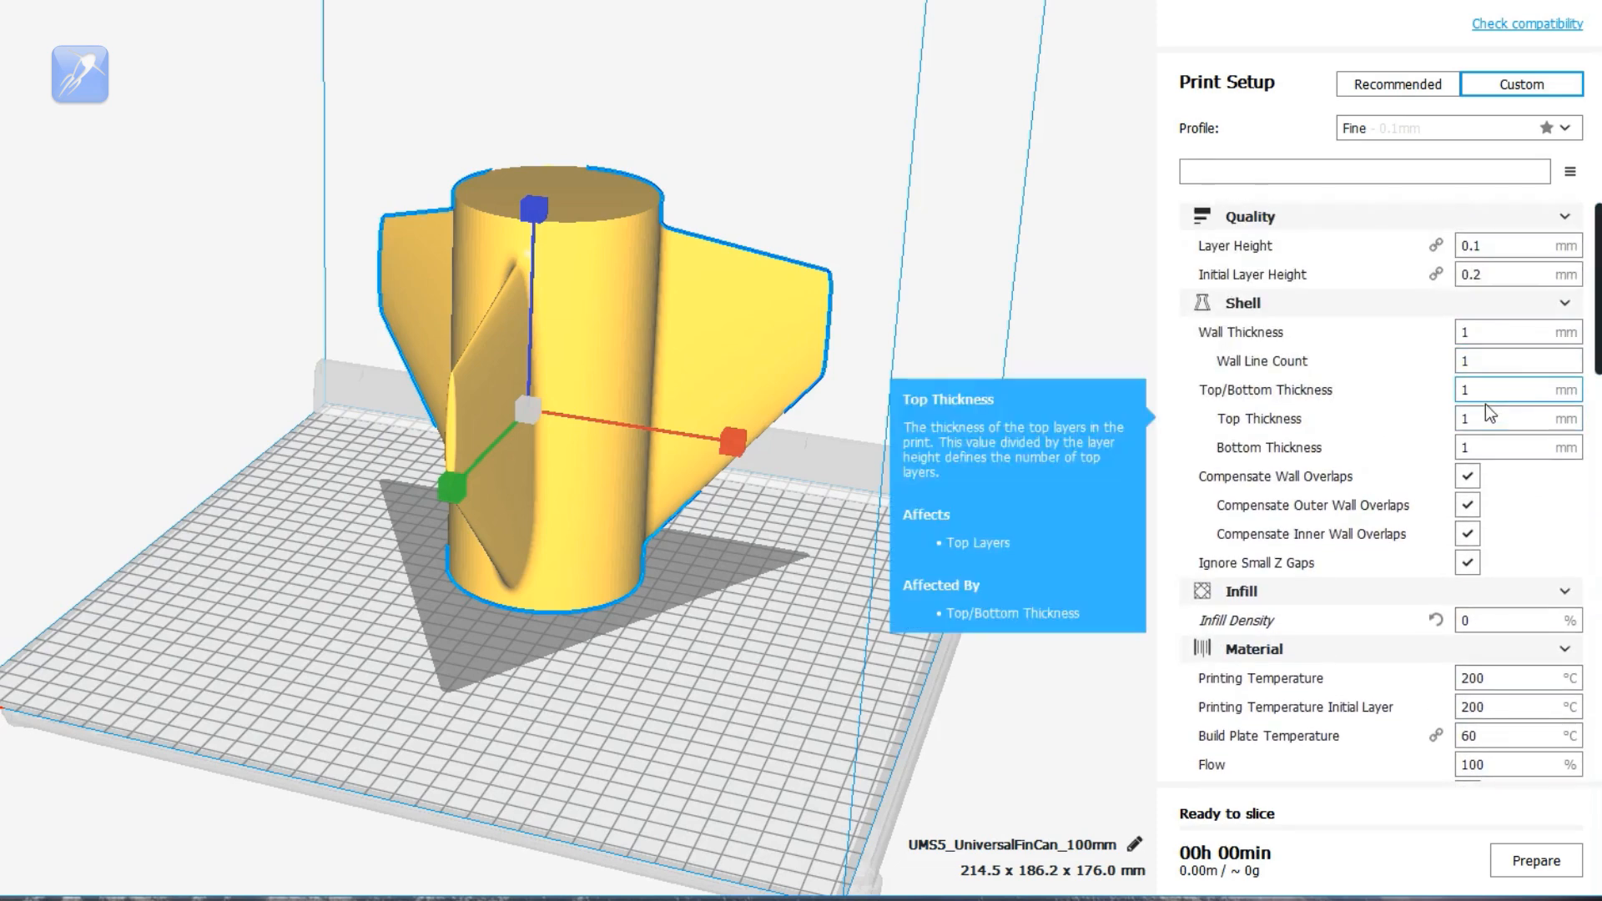
{"action": "mouse_move", "coordinate": [1491, 390]}
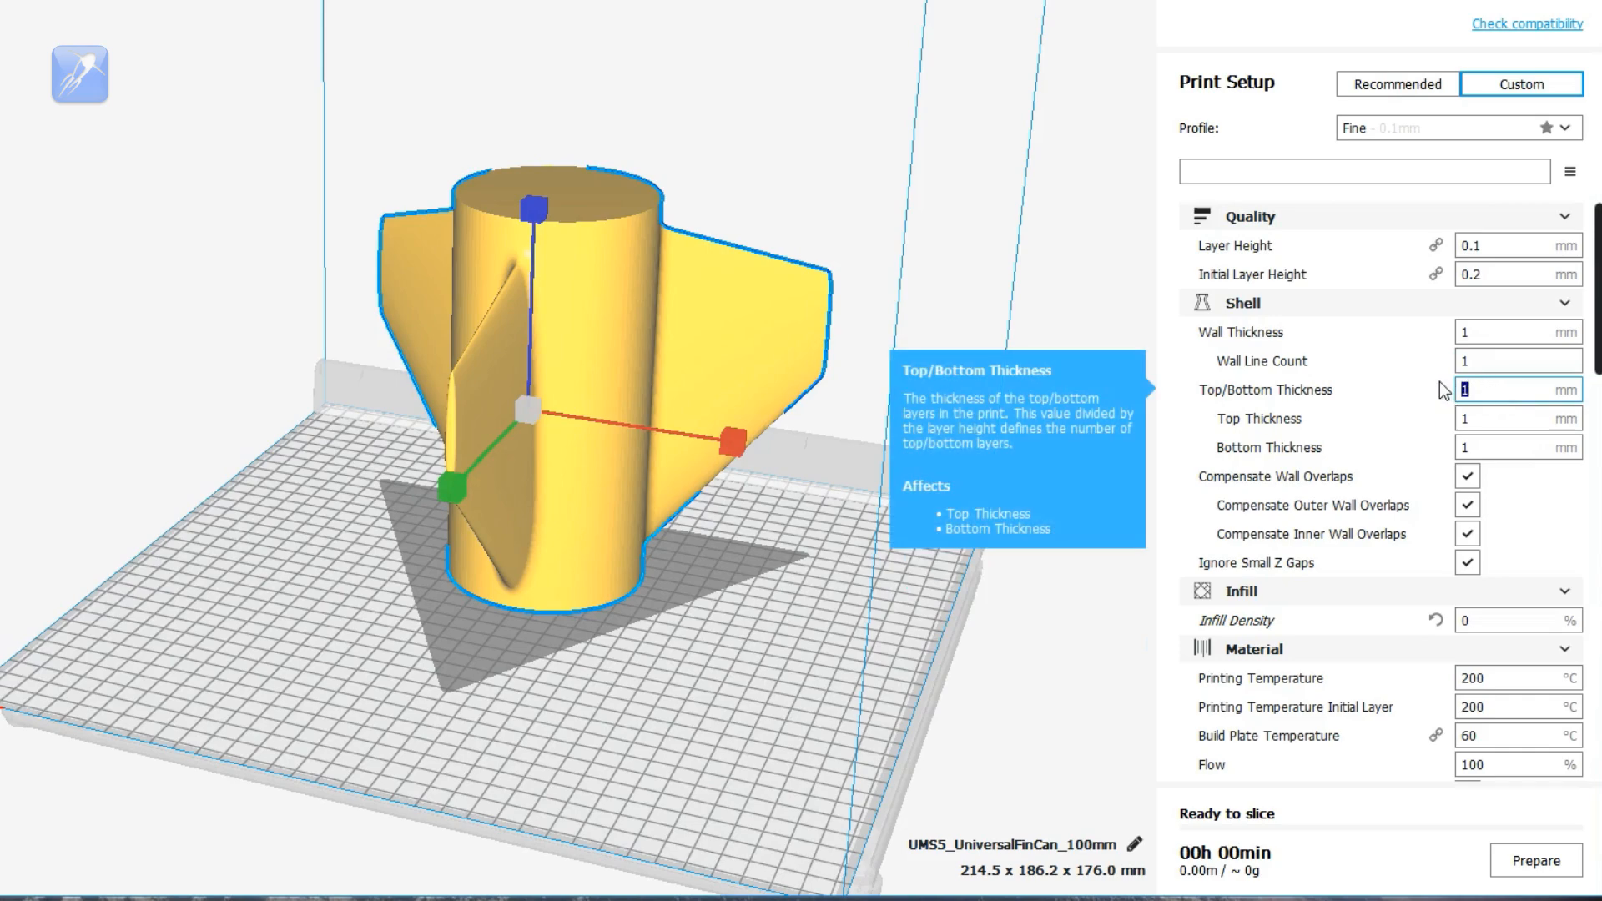
{"action": "type", "text": "0"}
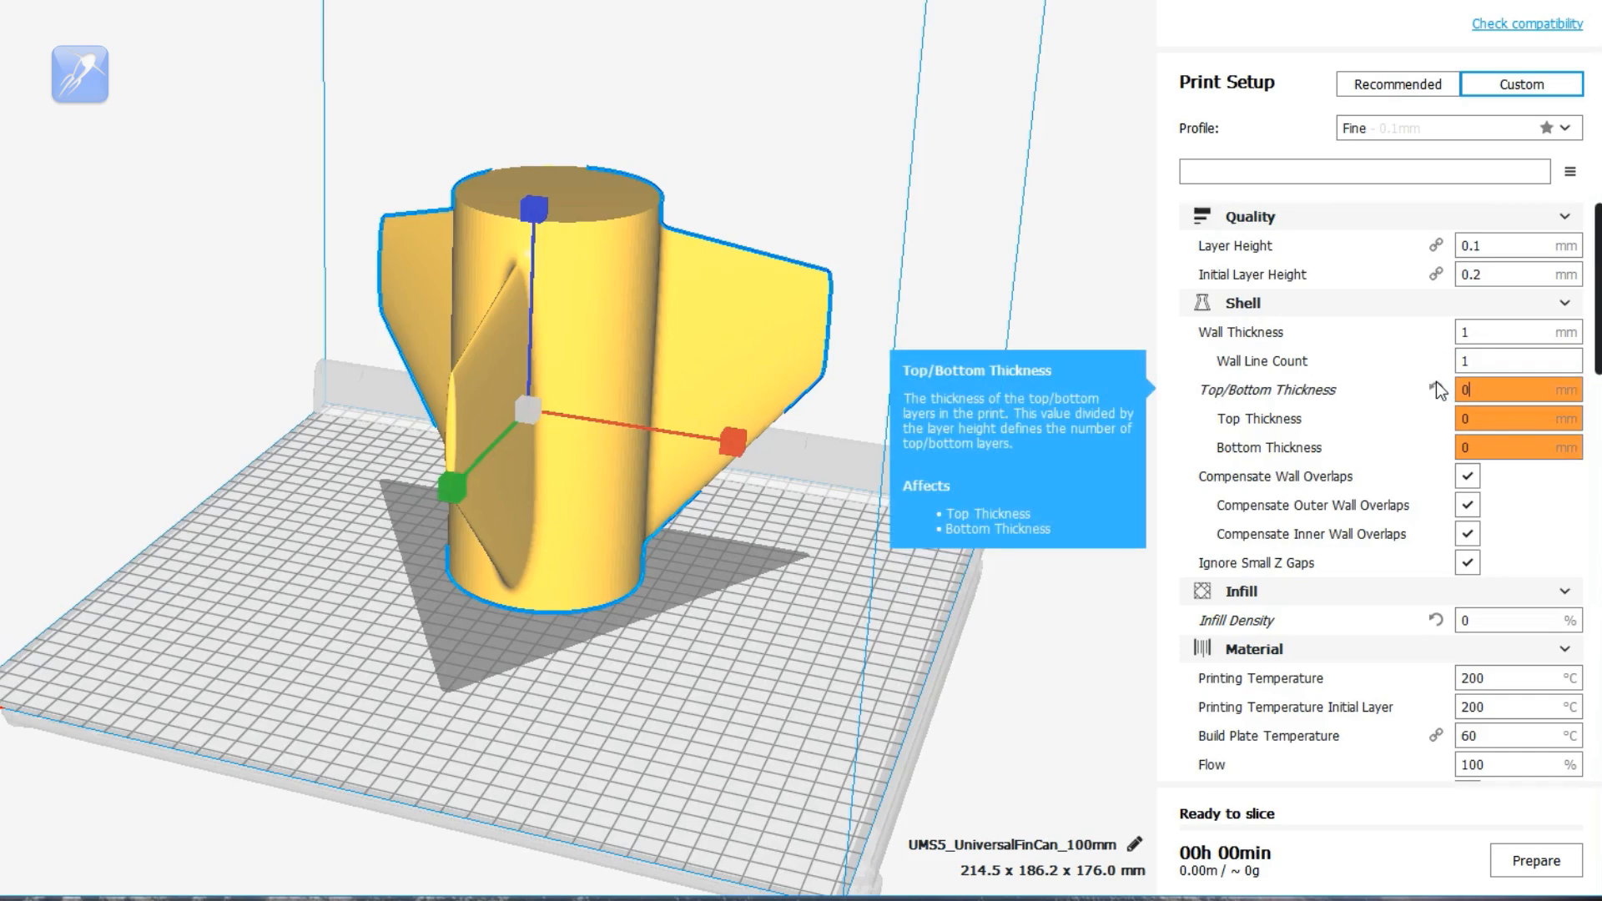